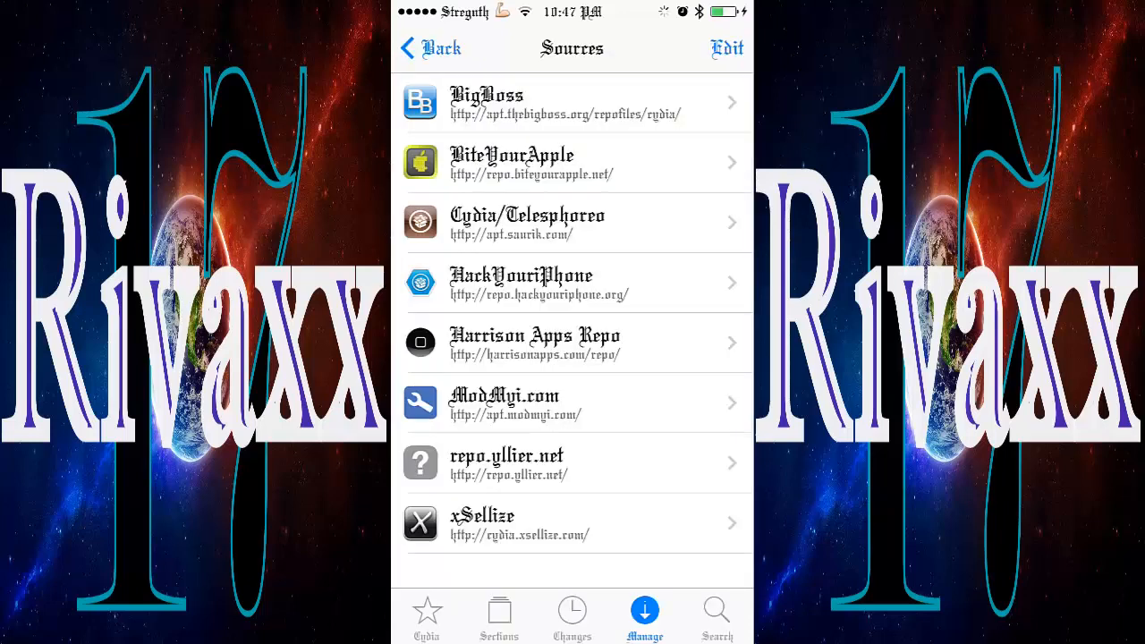
left_click(571, 613)
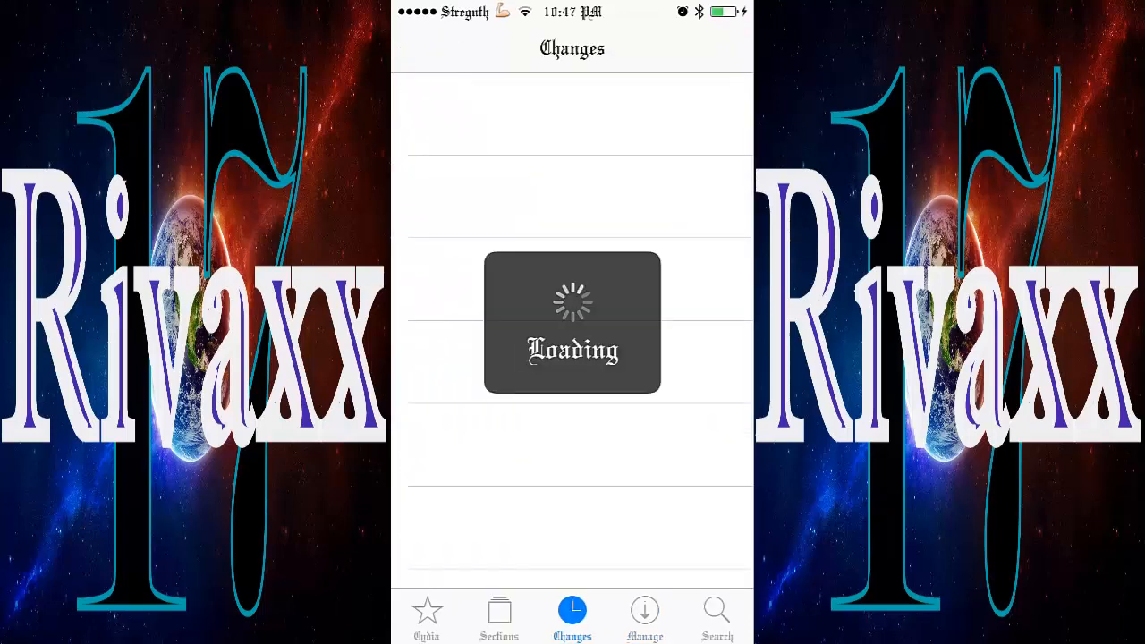
left_click(643, 613)
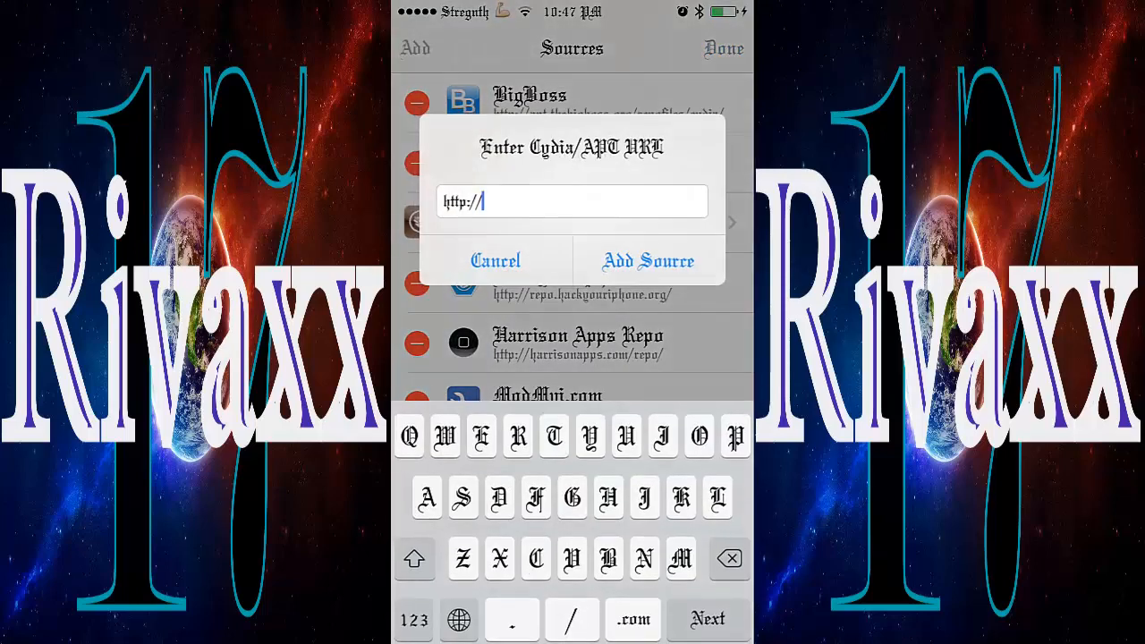
type("repo.biteyourape")
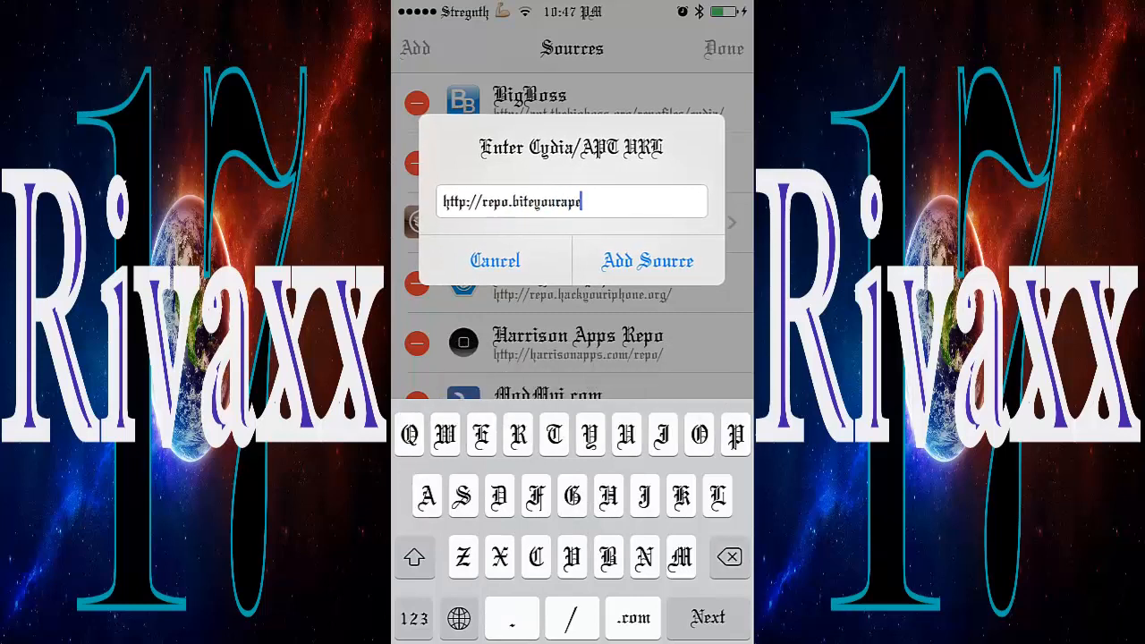
key("N")
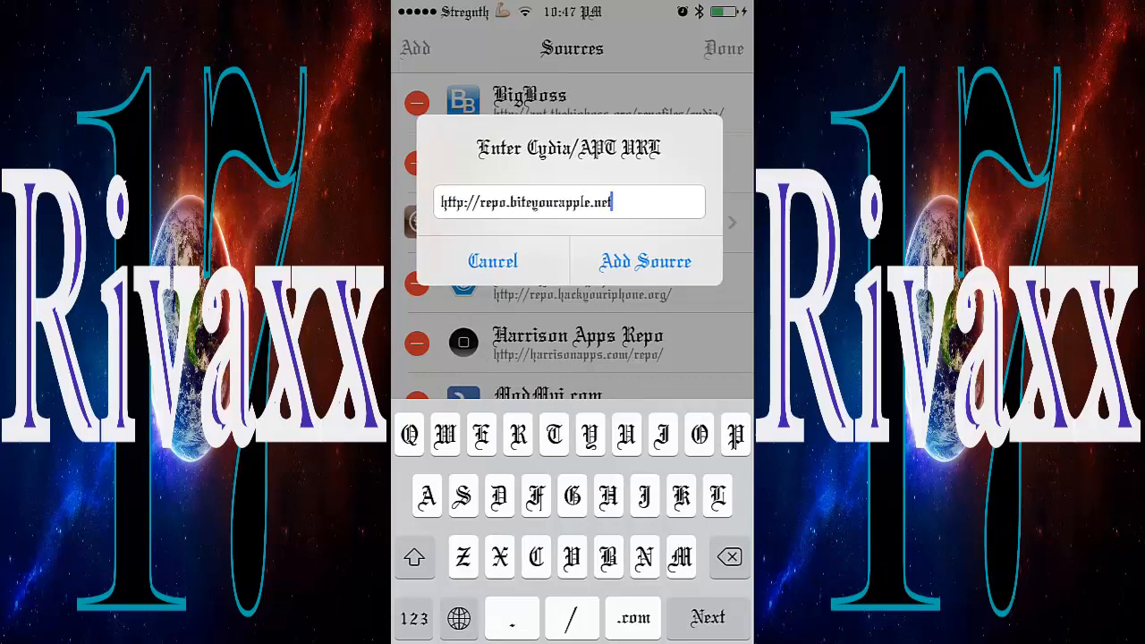
left_click(644, 260)
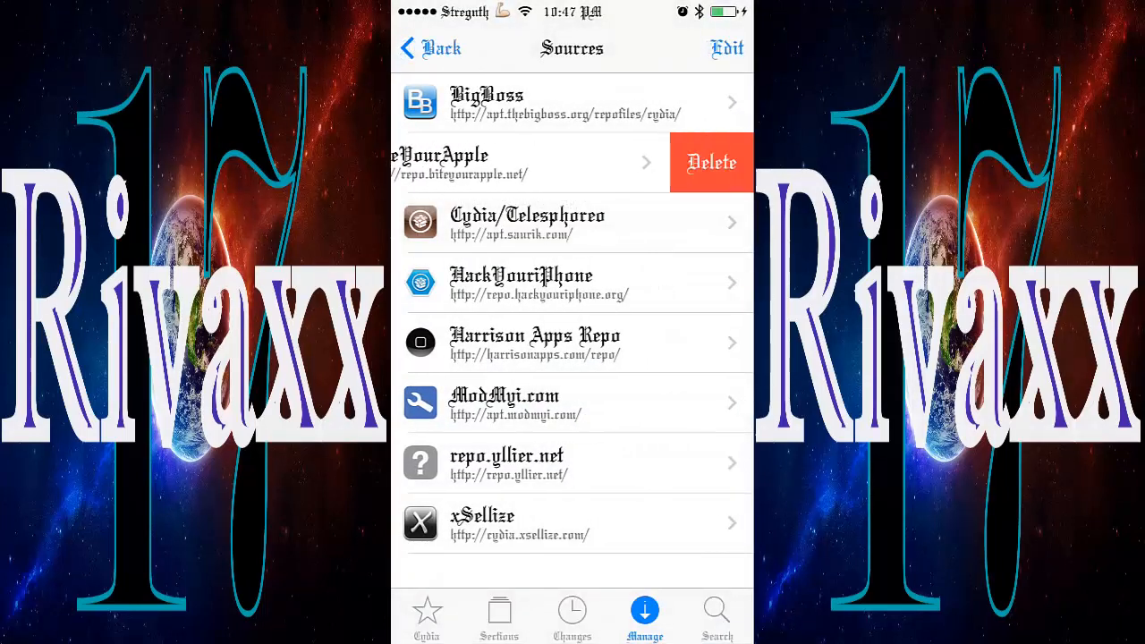
Step: Find Bridge 1.1.4k from the BYA repo beside the $1.99 listing, then return to the home screen
left_click(717, 617)
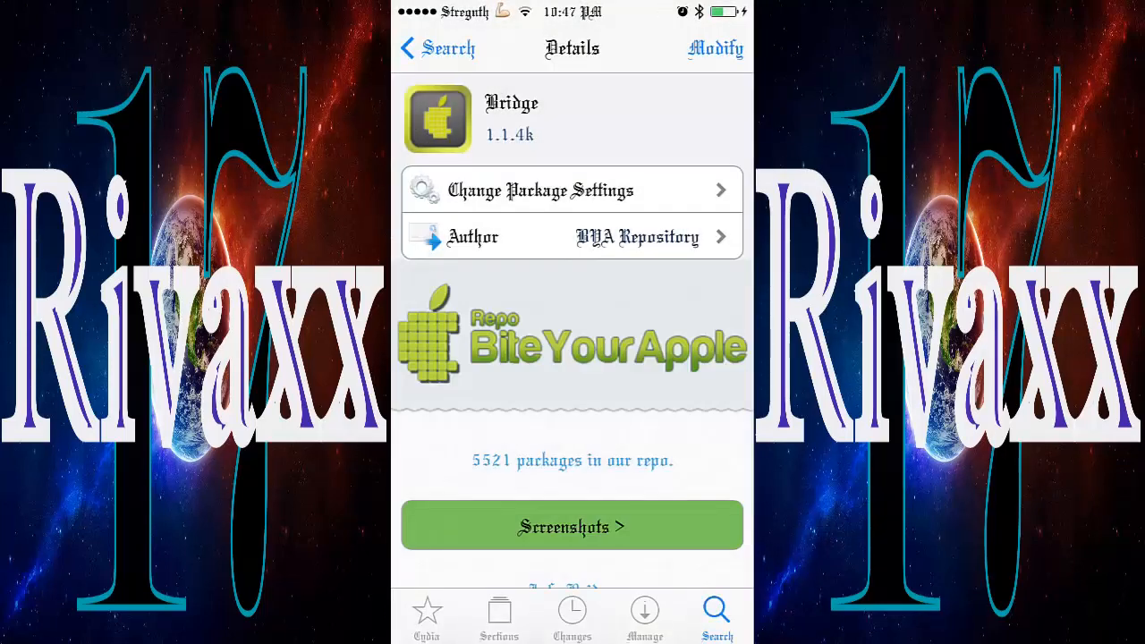
left_click(437, 48)
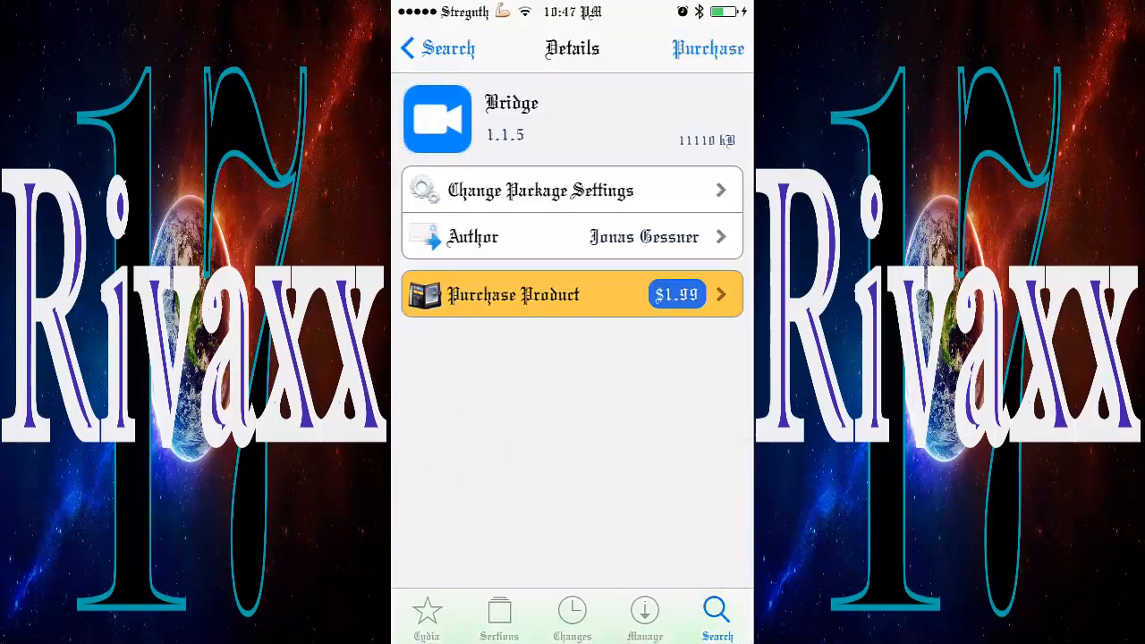
left_click(437, 48)
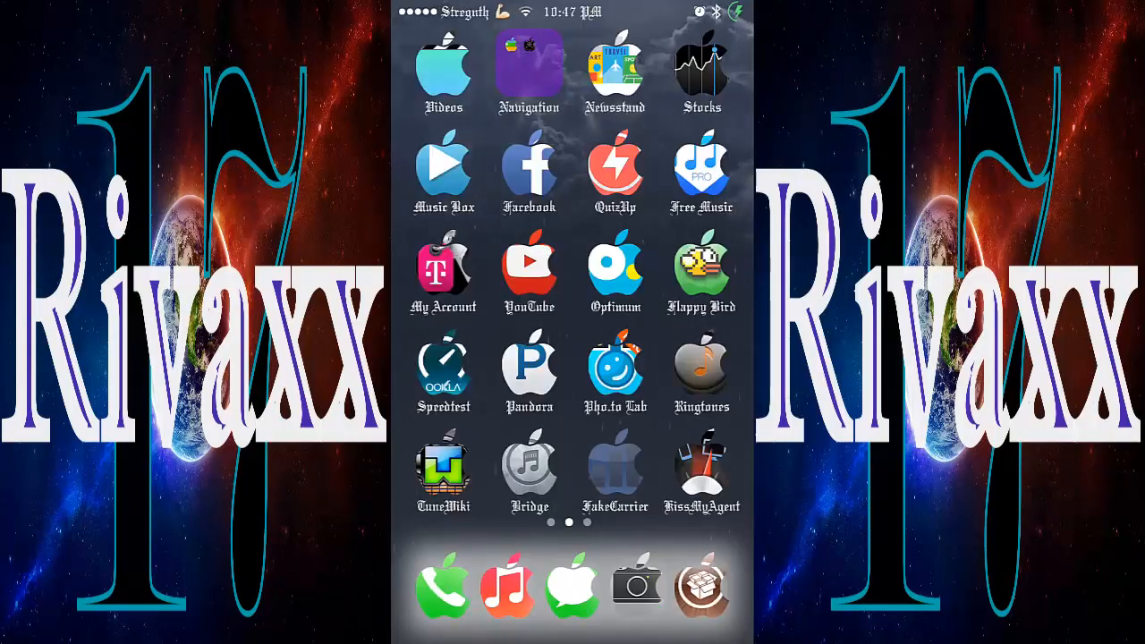
left_click(529, 465)
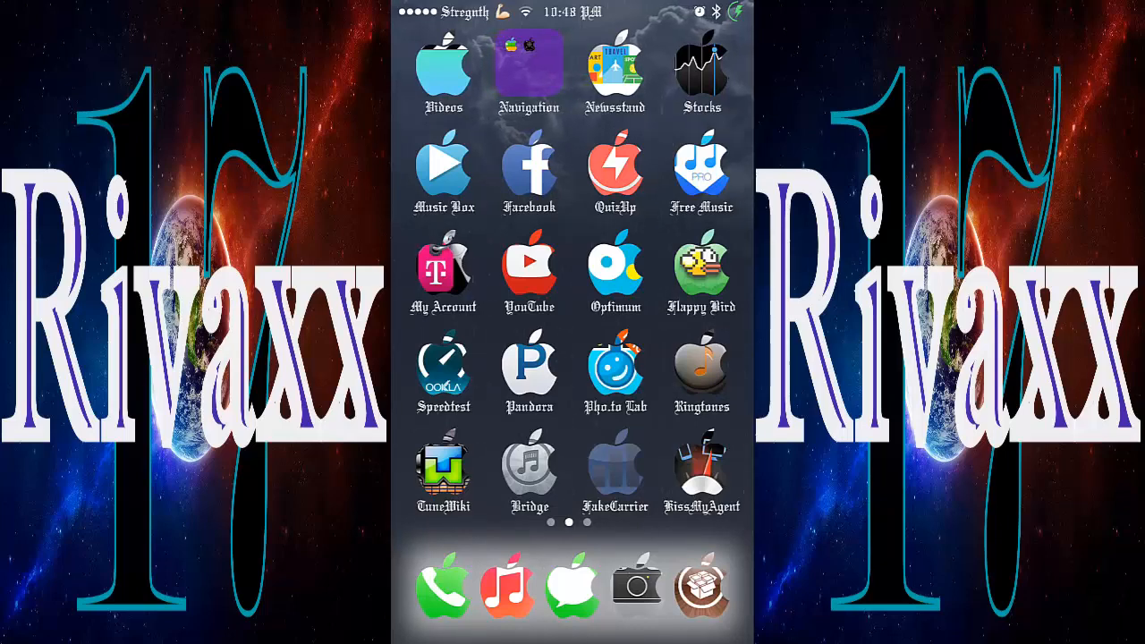
left_click(443, 170)
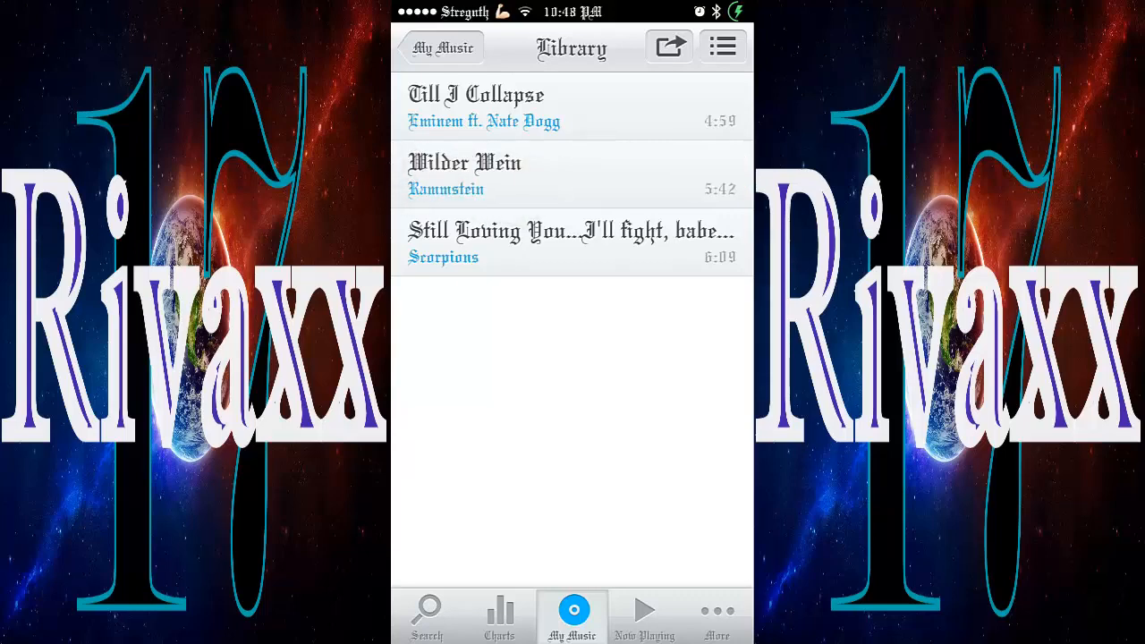
left_click(645, 617)
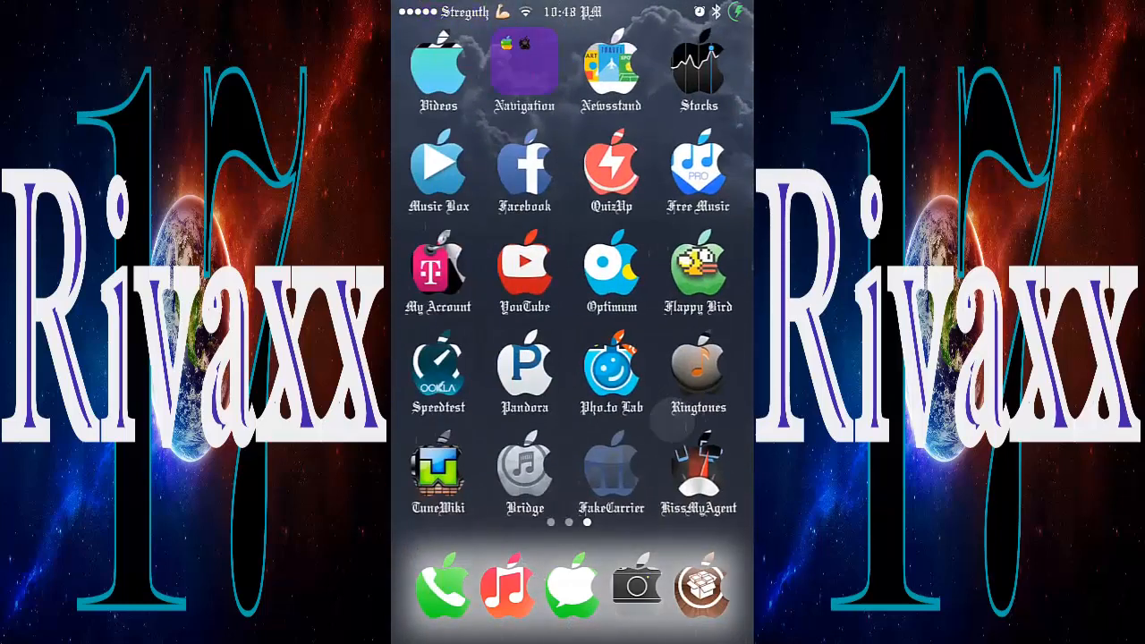
Step: Launch Bridge and go up to the root of the file system in its Files browser
left_click(524, 470)
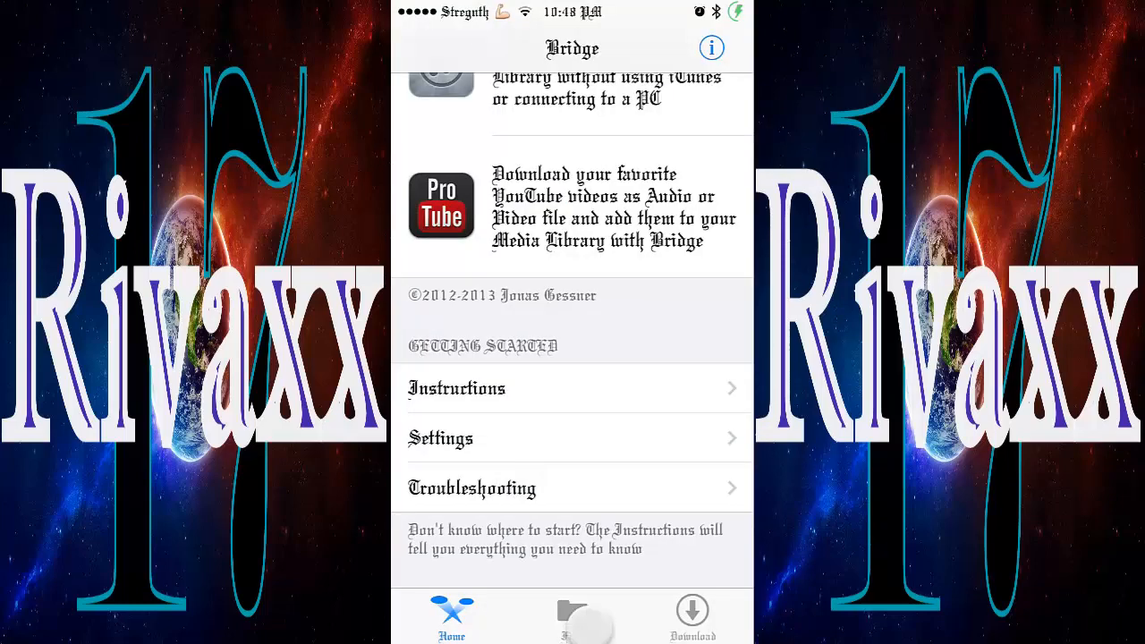
left_click(572, 617)
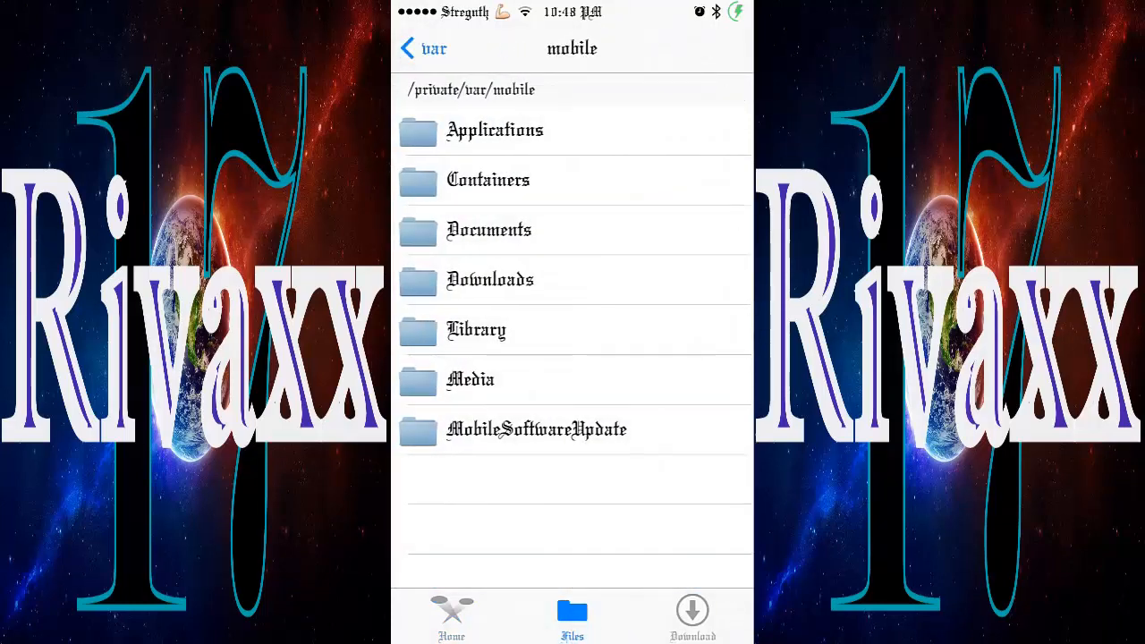
left_click(422, 48)
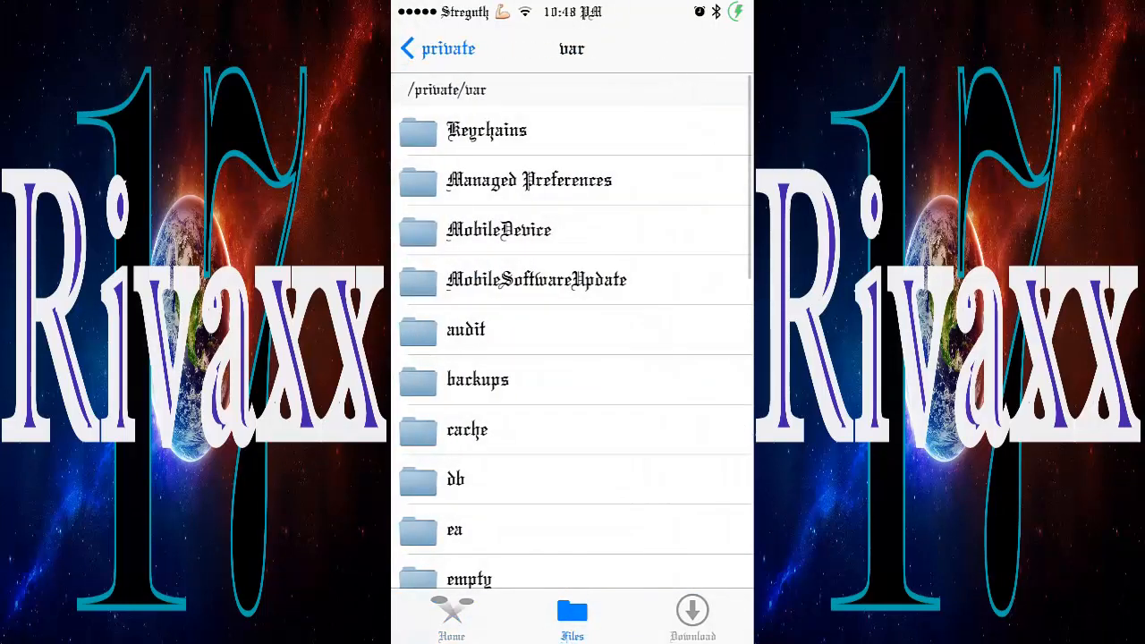
left_click(434, 48)
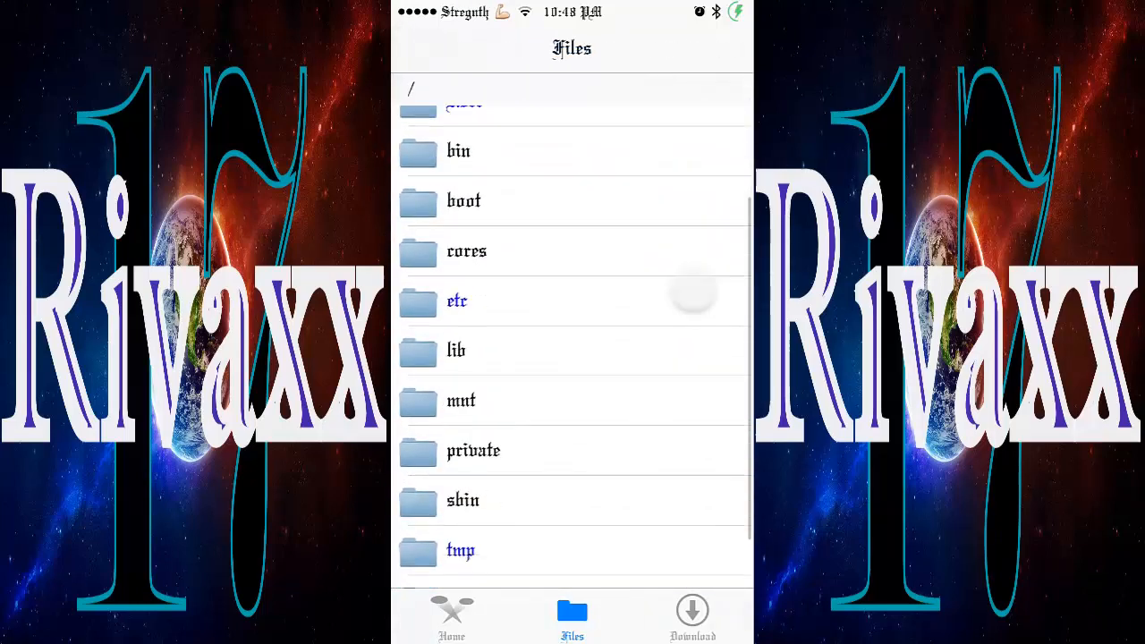
Step: Navigate through private > var > mobile into the Library folder
left_click(473, 450)
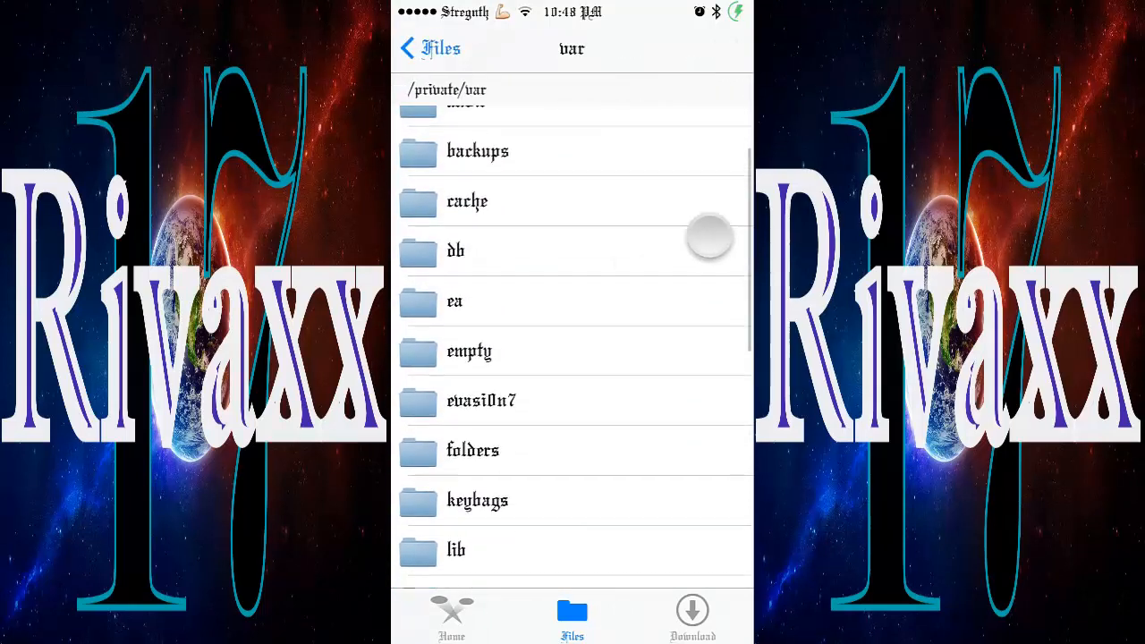
scroll("down", 3)
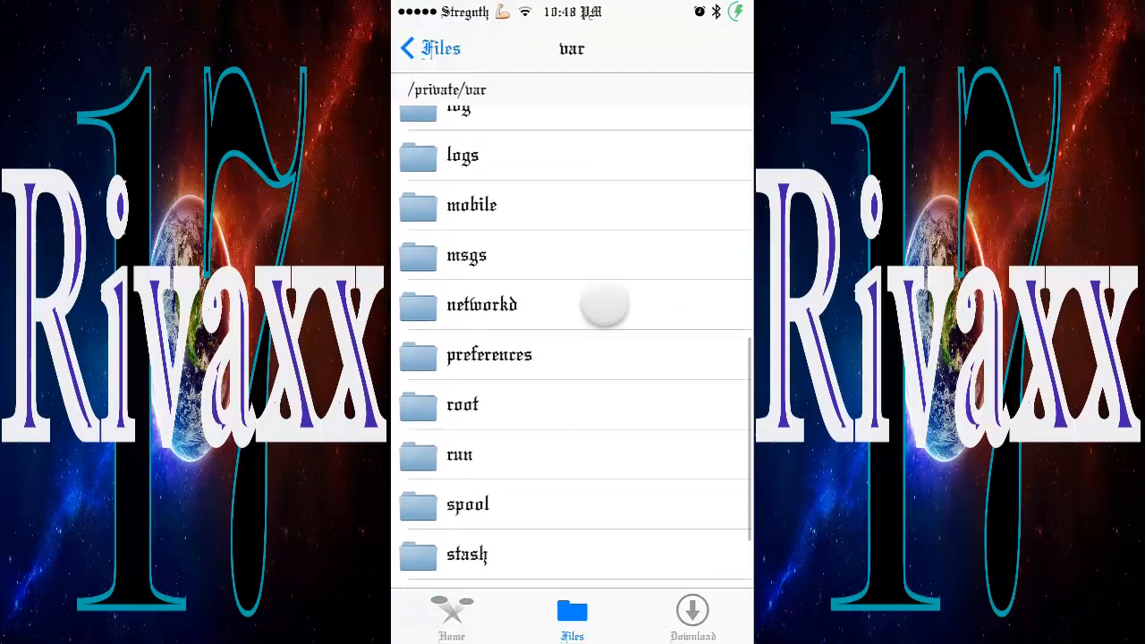
left_click(472, 205)
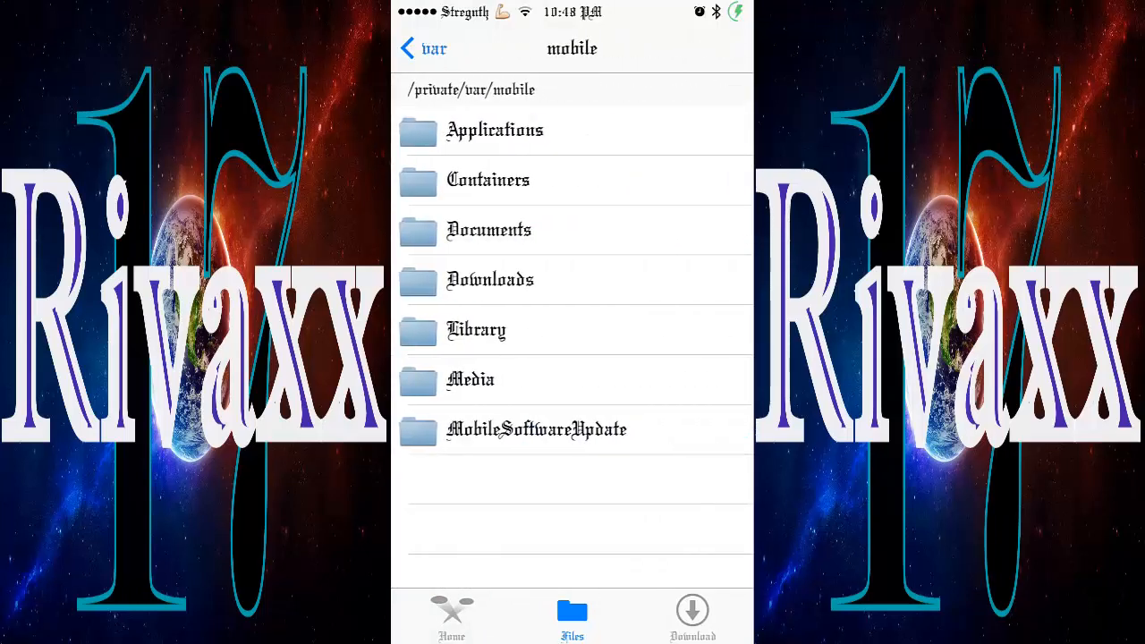
left_click(476, 329)
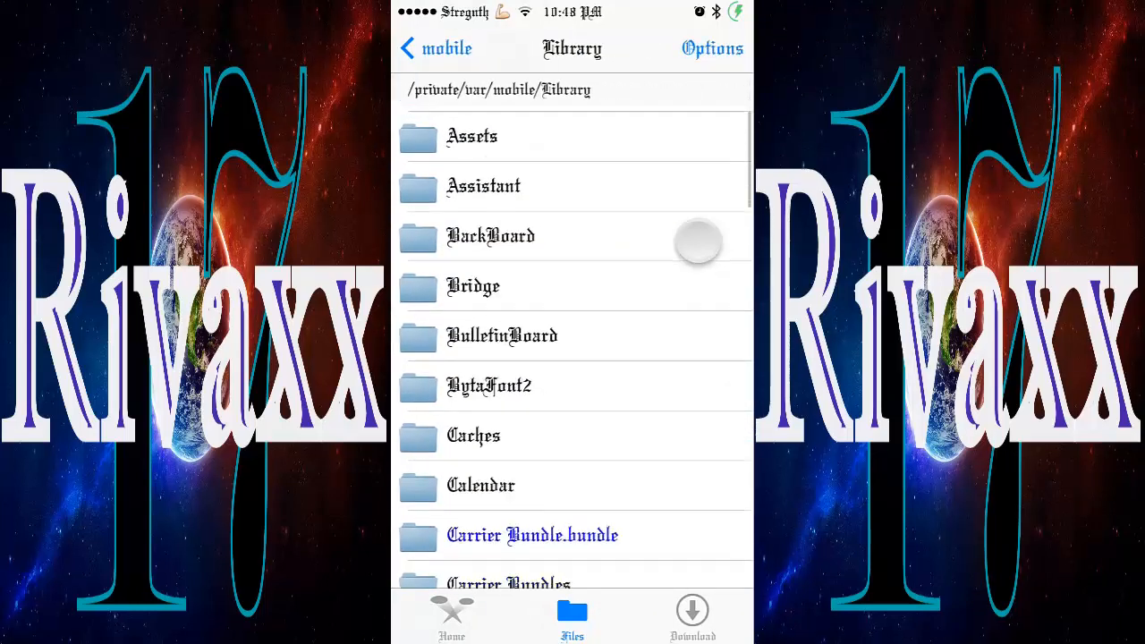
scroll("down", 3)
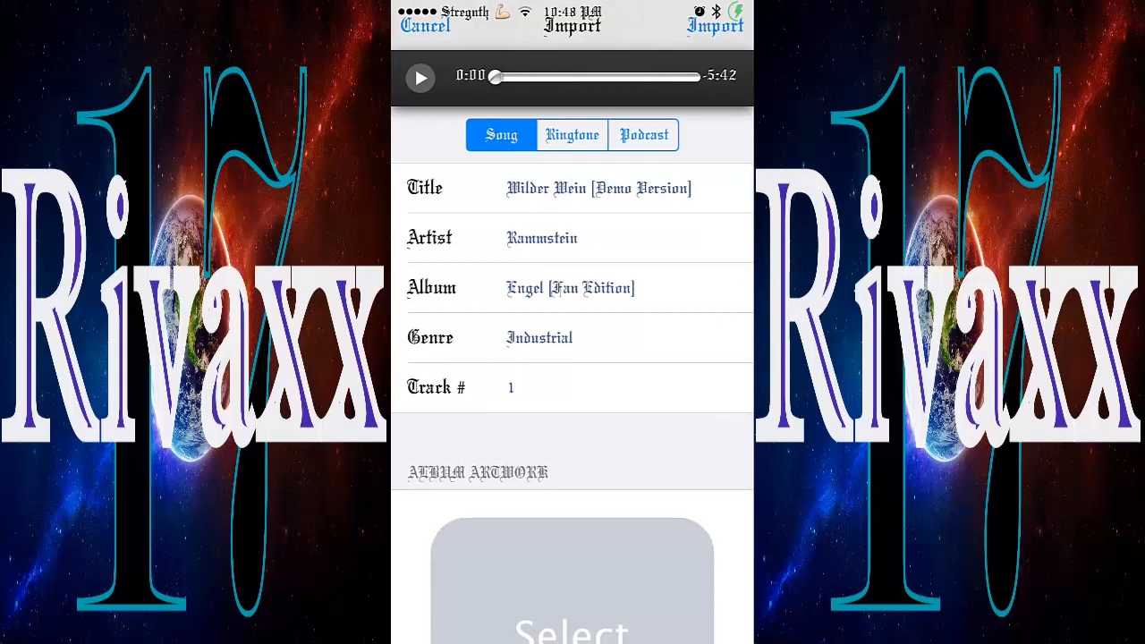
Step: Import Wilder Wein [Demo Version] as a Song after briefly trying the Podcast type
left_click(643, 135)
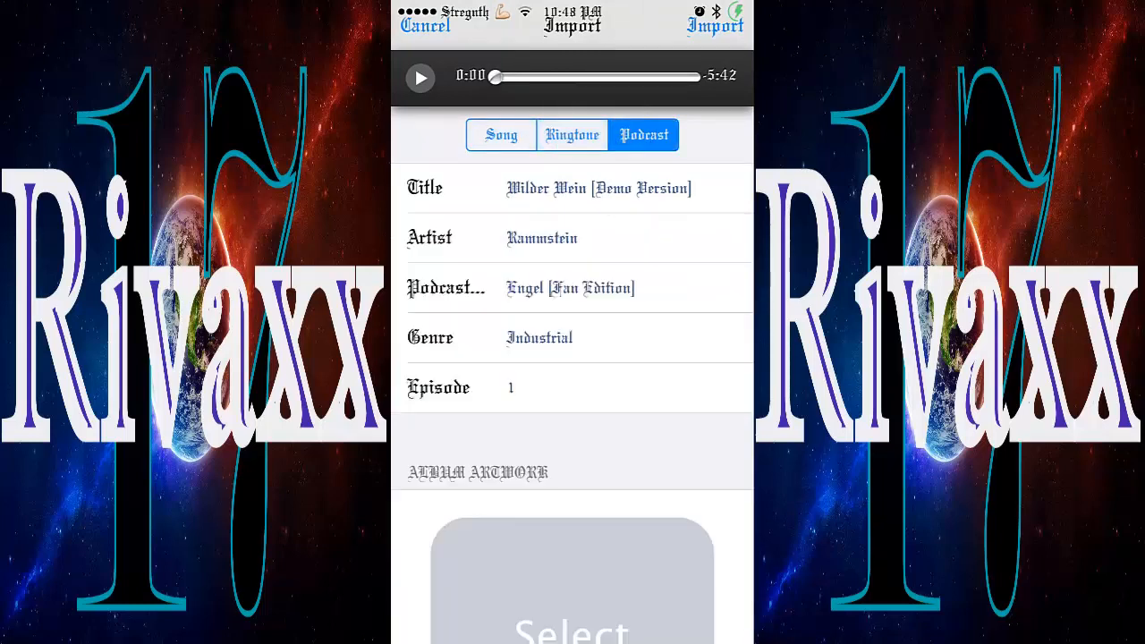
left_click(501, 135)
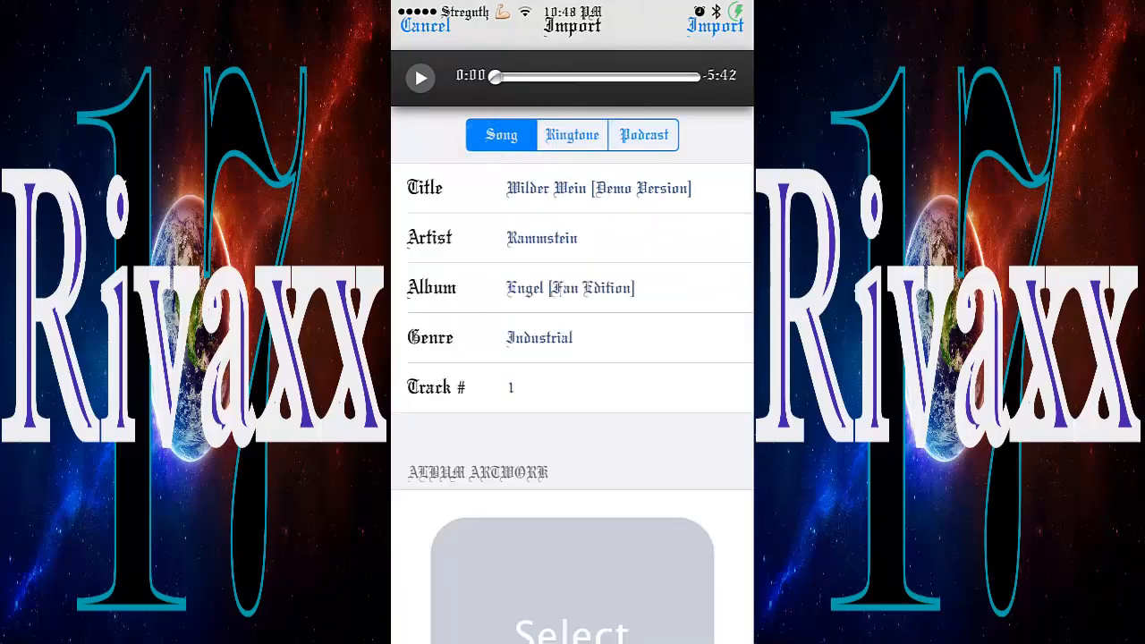
scroll("down", 3)
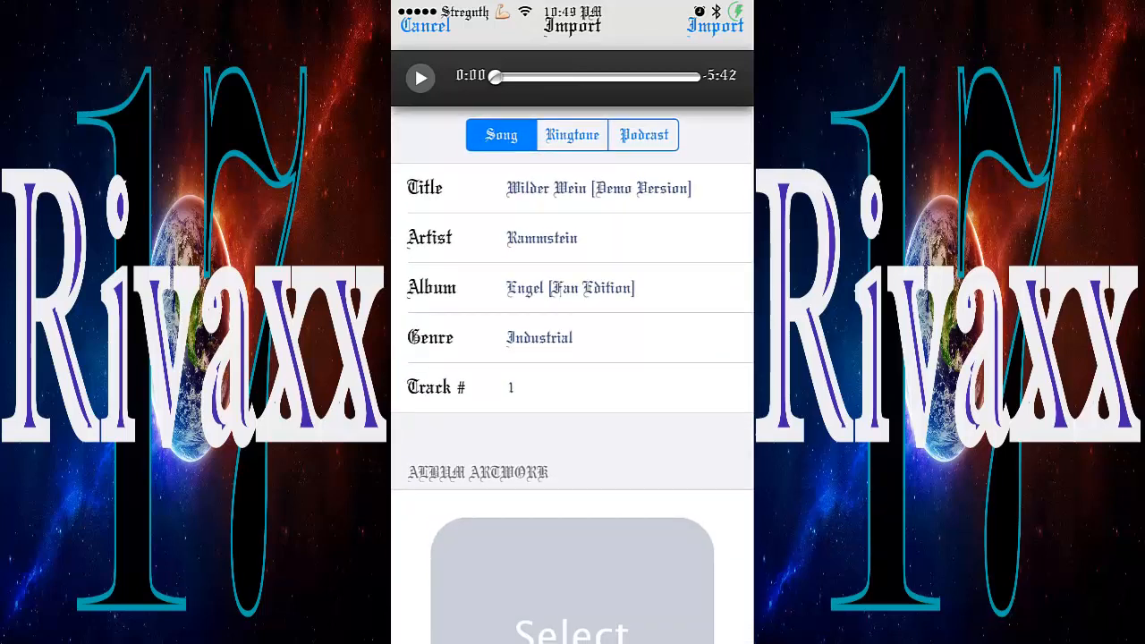
left_click(713, 25)
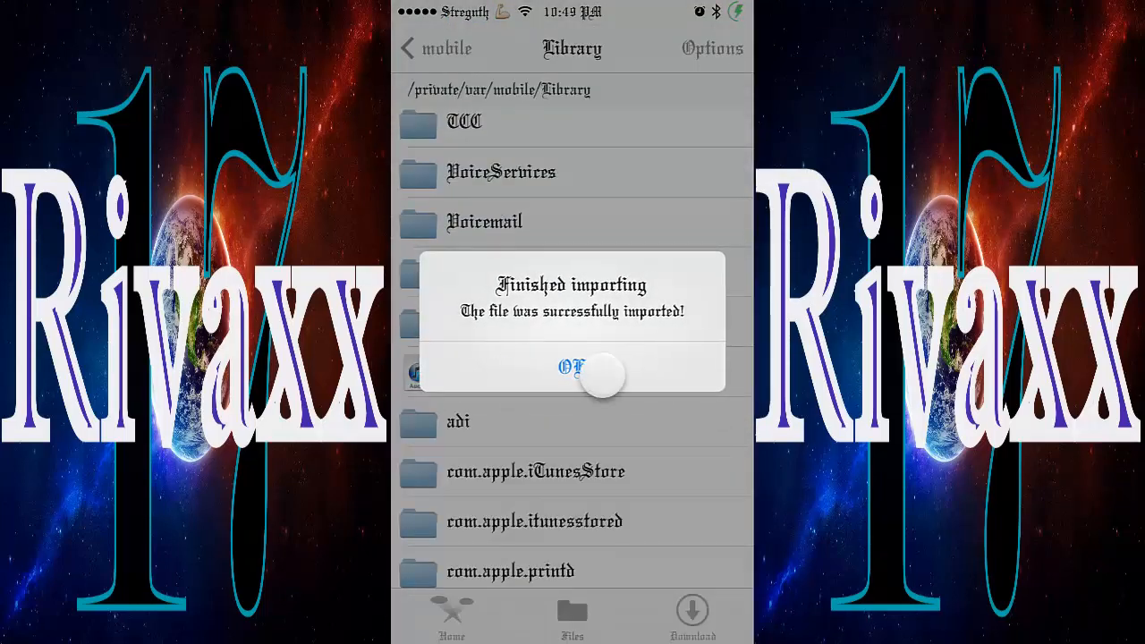
Step: Dismiss the import alert, leave Bridge and swipe to the last home screen page
left_click(572, 368)
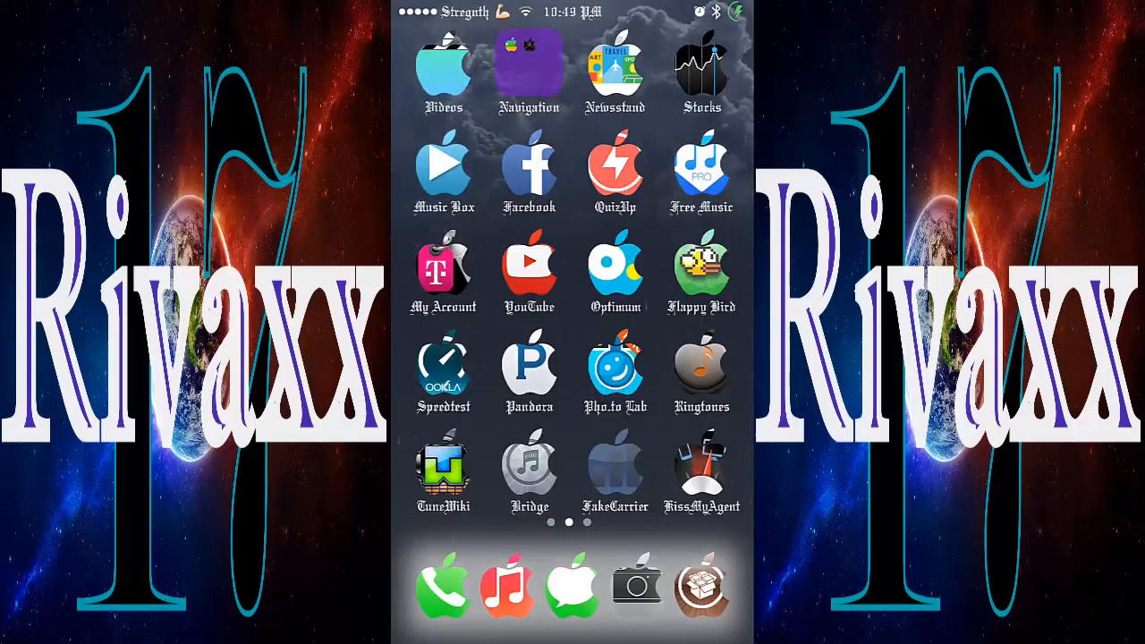
scroll("left", 3)
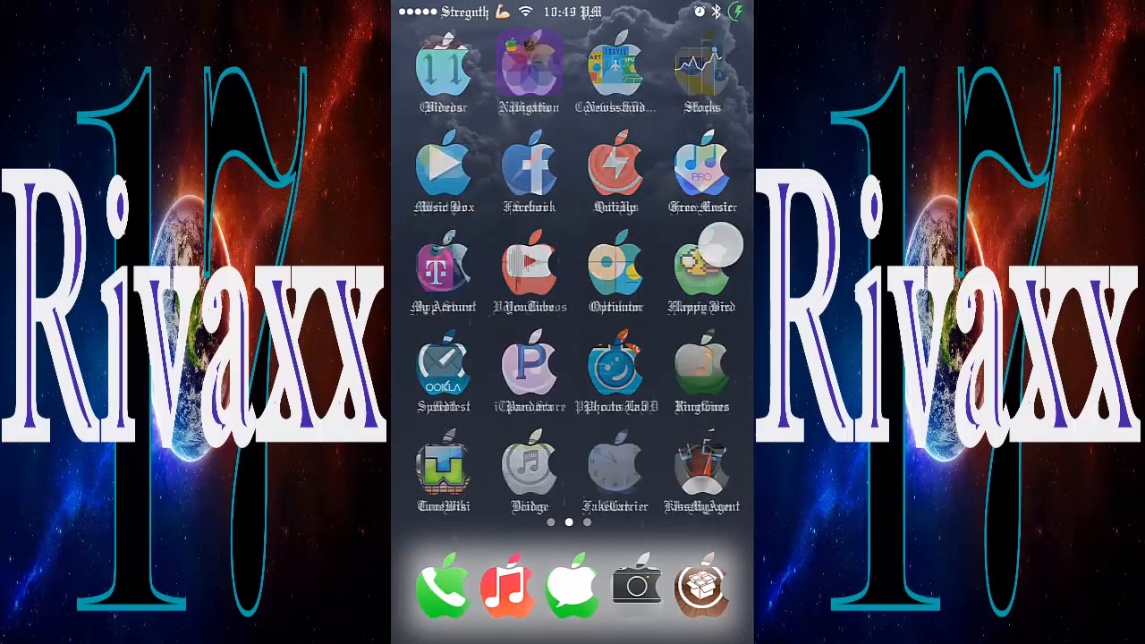
scroll("left", 3)
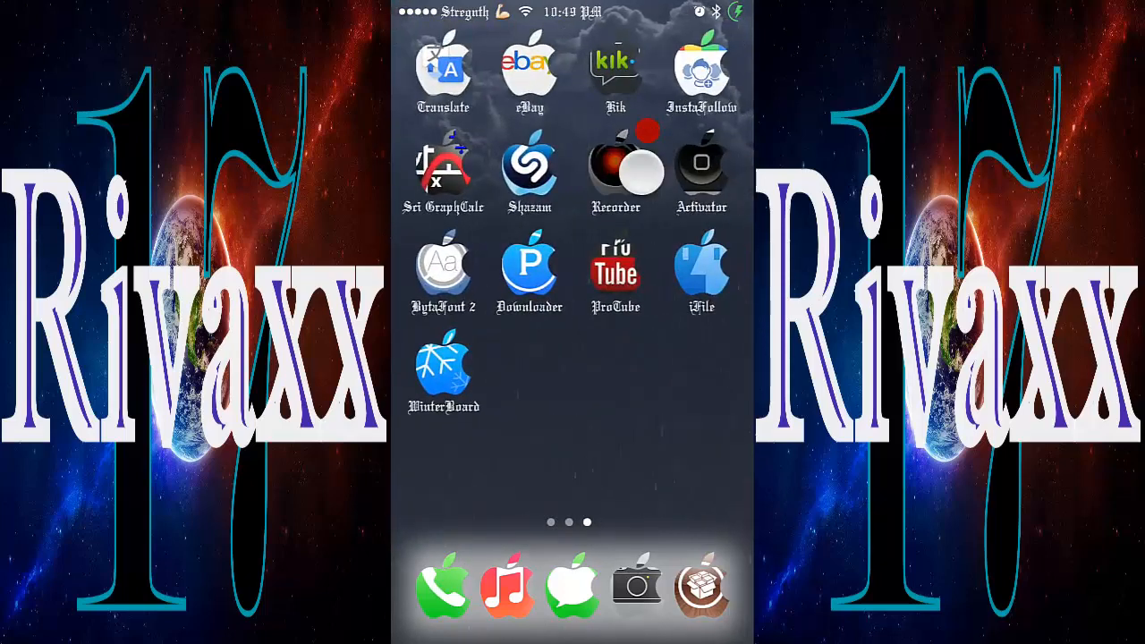